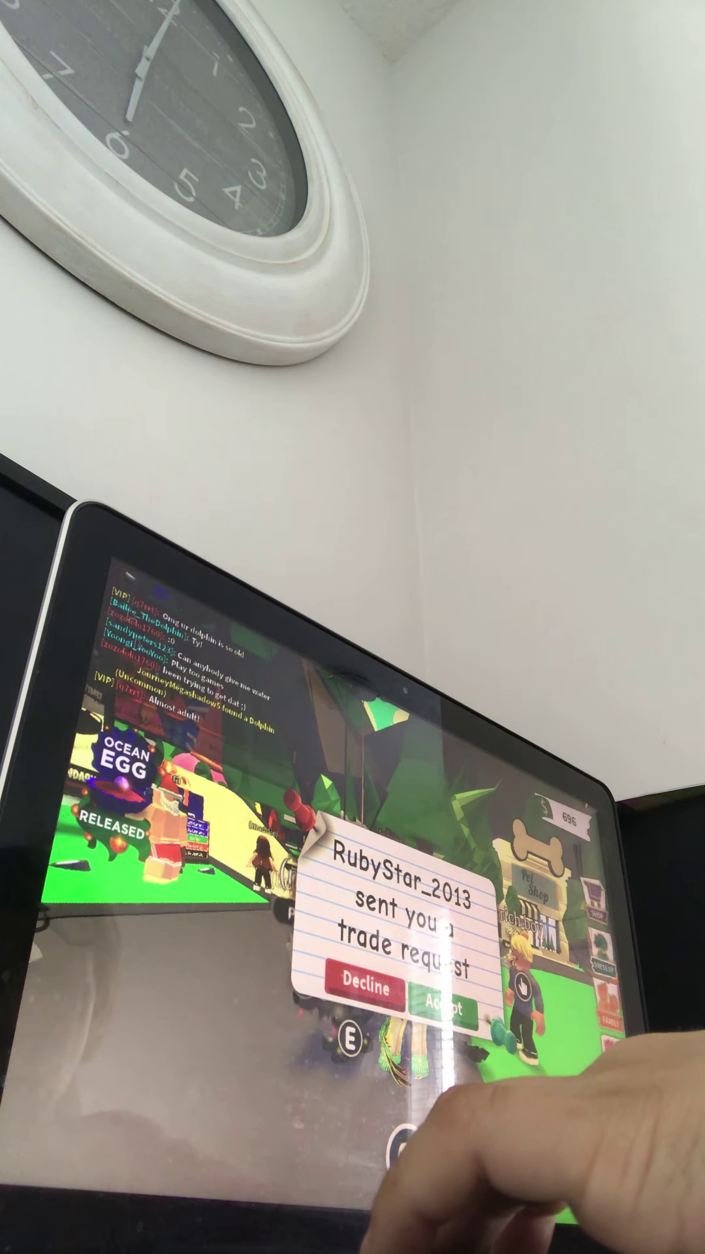
Enter 'snappy' in the naming note's Insert Text Here box as the crab's name
{"action": "left_click", "coordinate": [445, 1007]}
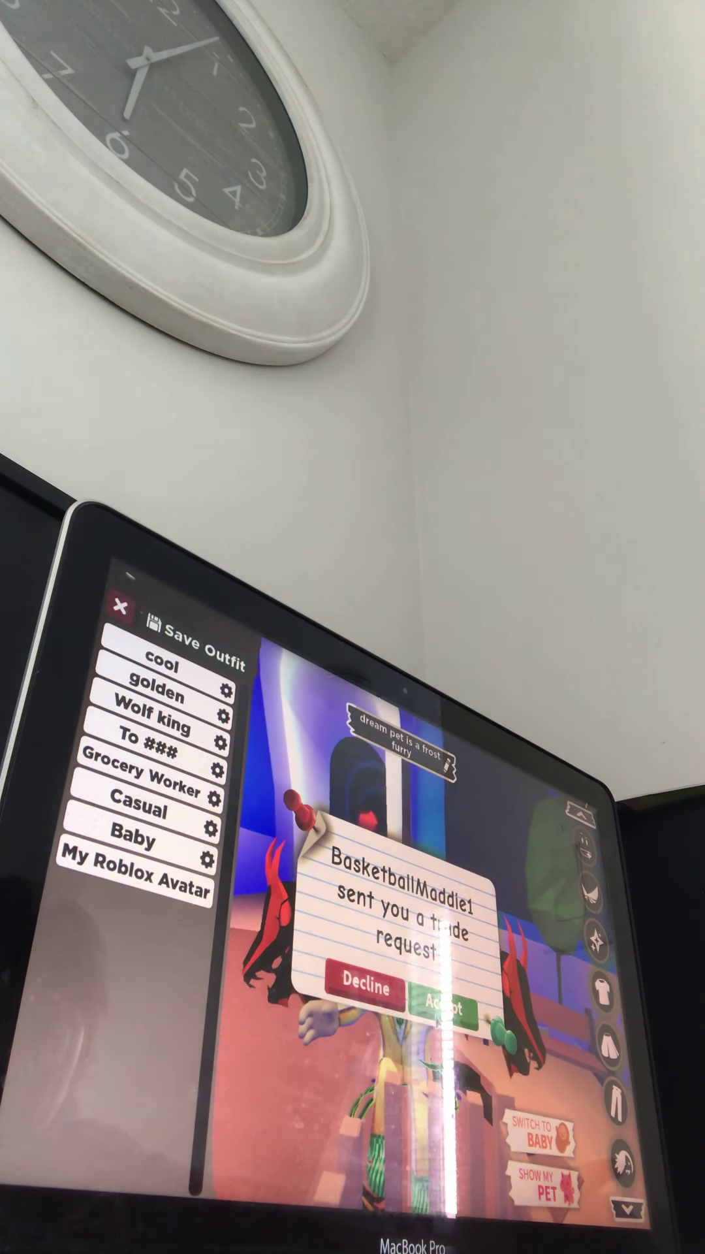
{"action": "left_click", "coordinate": [443, 1007]}
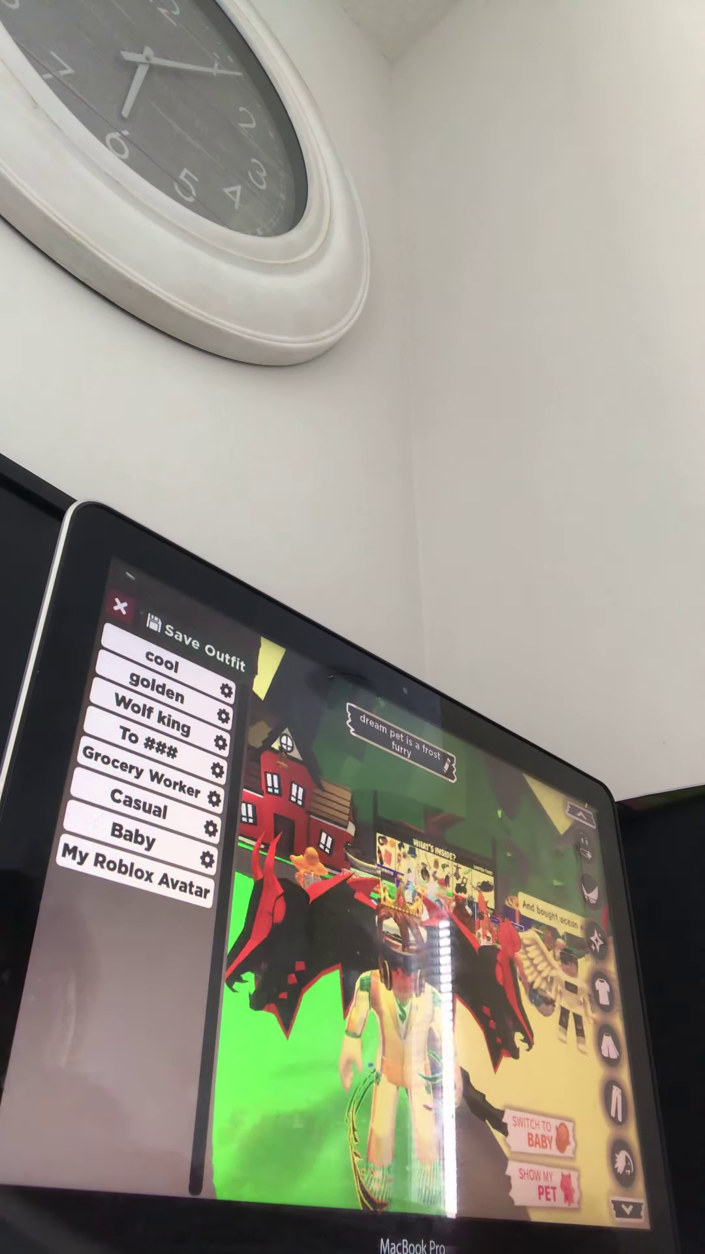
{"action": "left_click", "coordinate": [154, 719]}
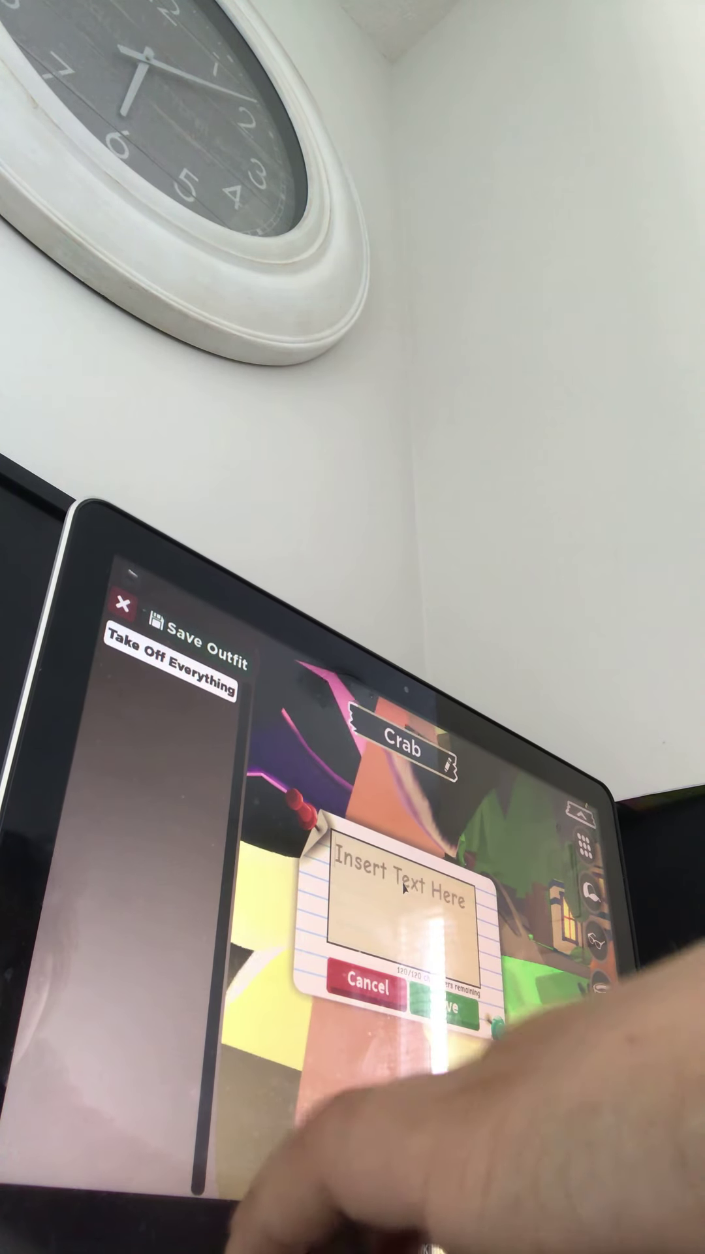
{"action": "type", "text": "snappy"}
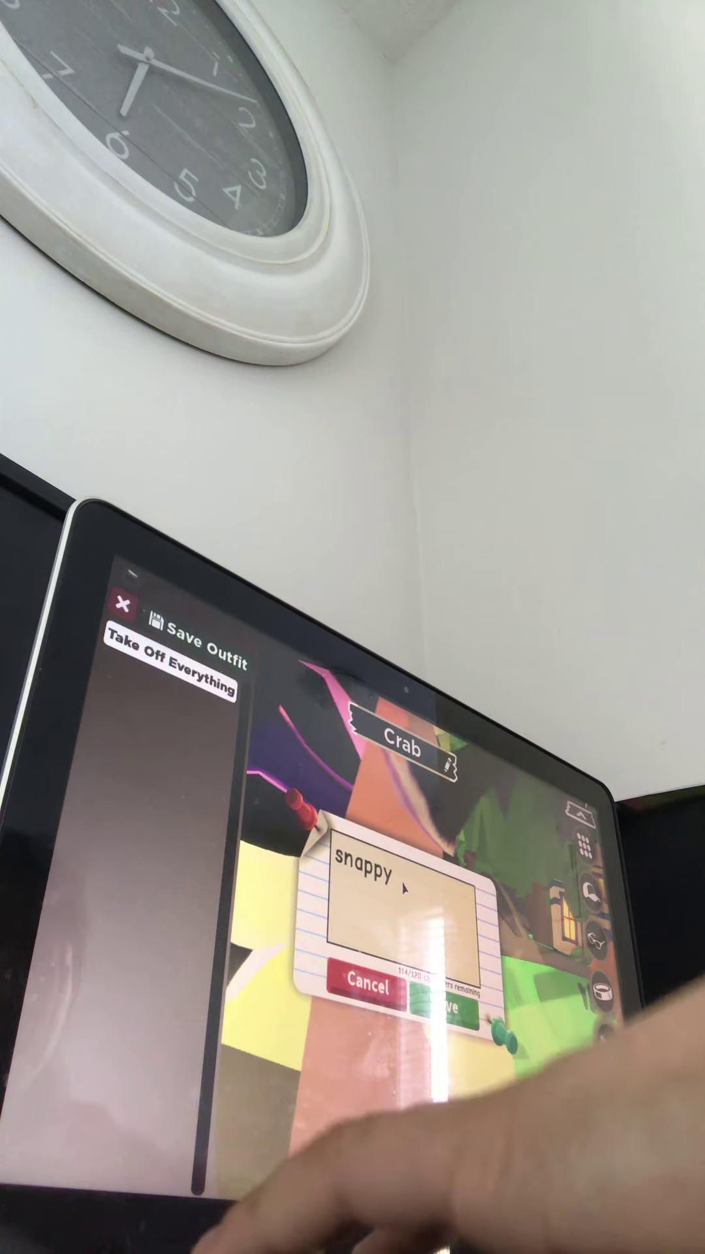